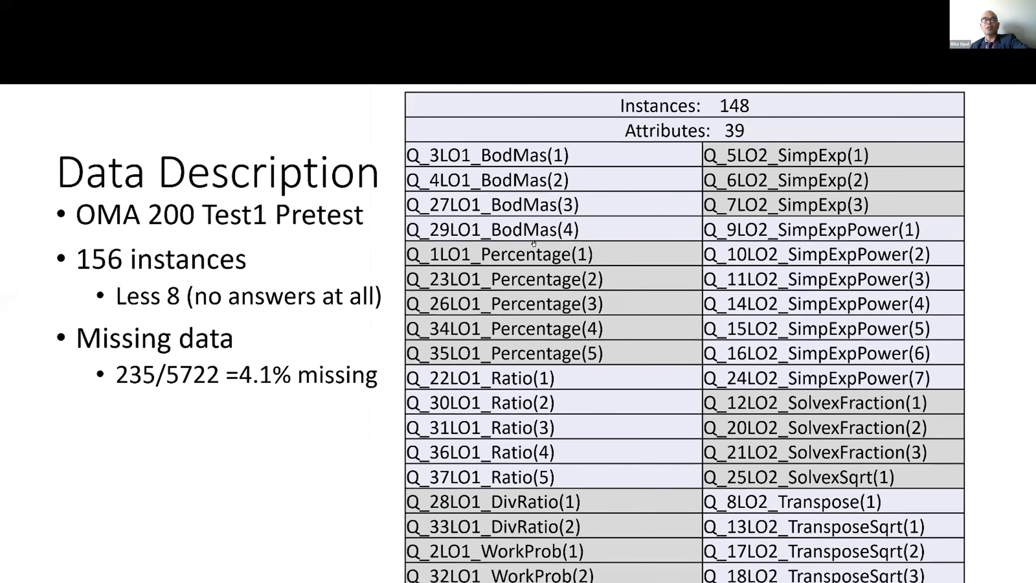
# Scroll through the 'D)M5P- Linear Models' slide to review the LM1–LM4 coefficient table.
pyautogui.scroll(-3)
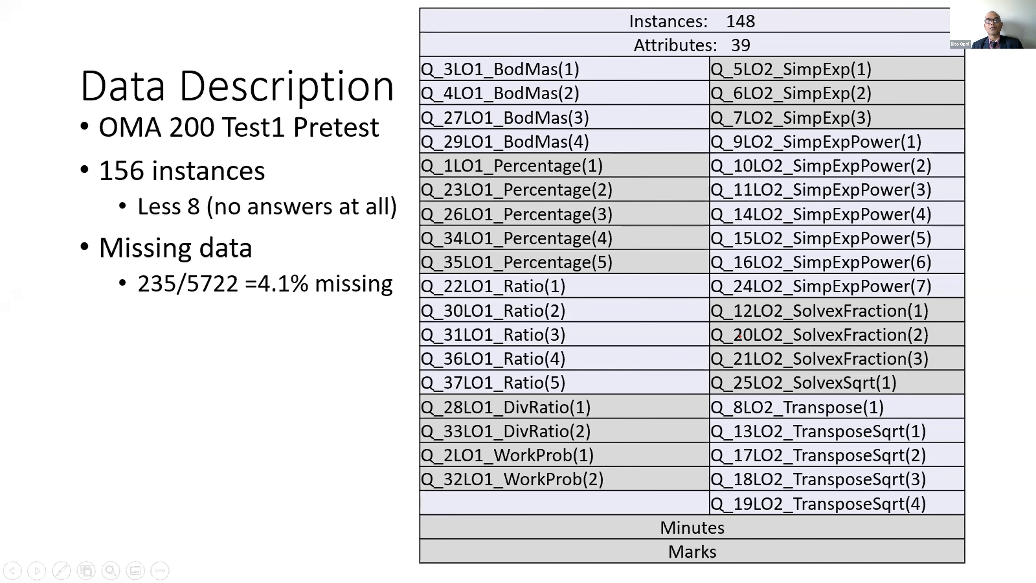
pyautogui.moveTo(697, 459)
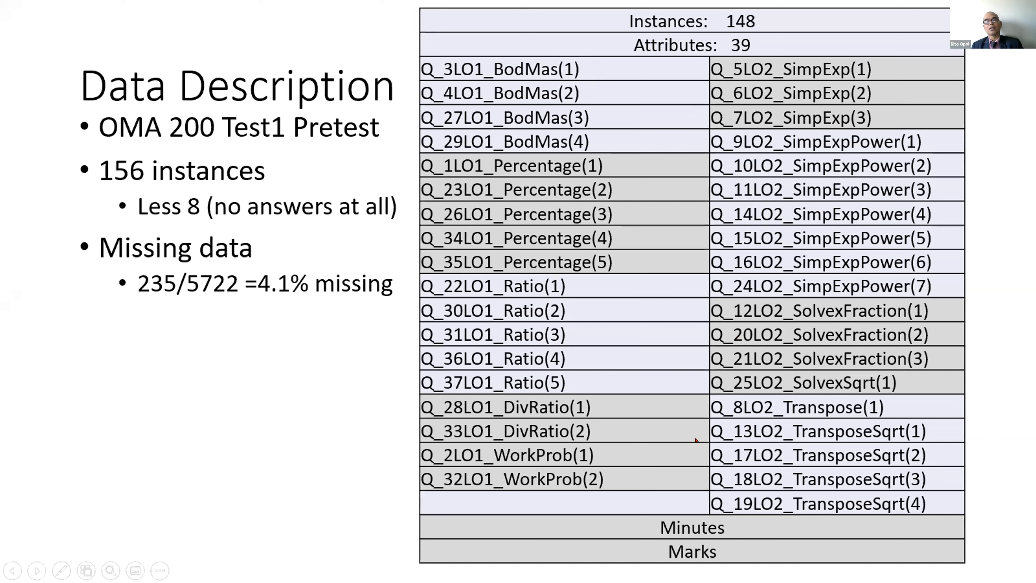
pyautogui.moveTo(687, 431)
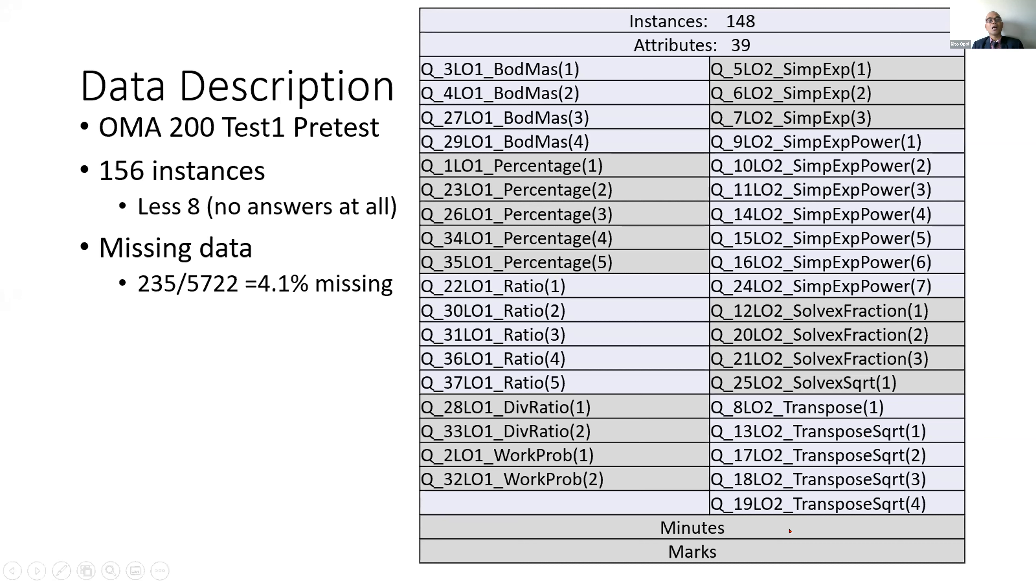
pyautogui.moveTo(643, 513)
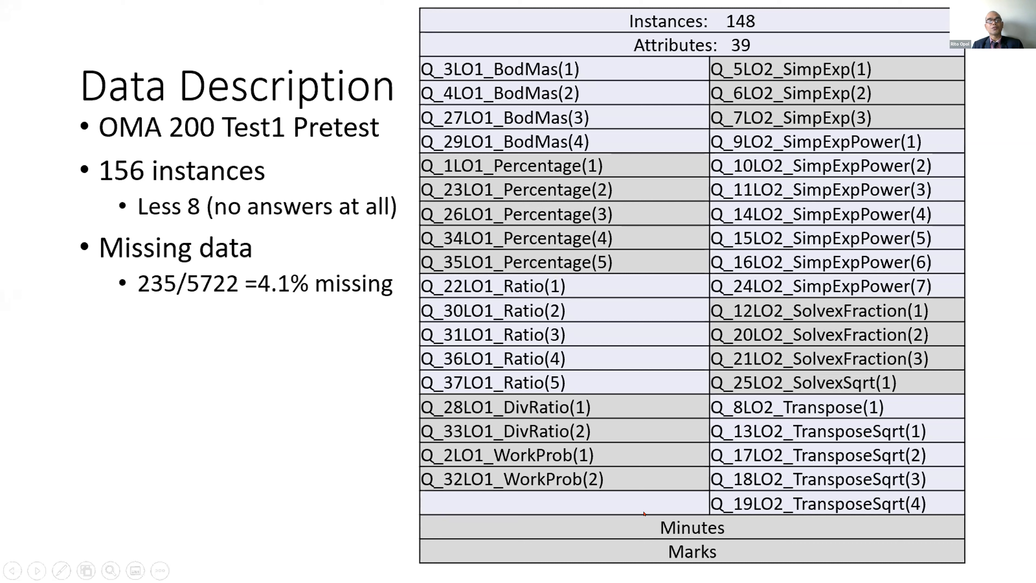
pyautogui.moveTo(663, 510)
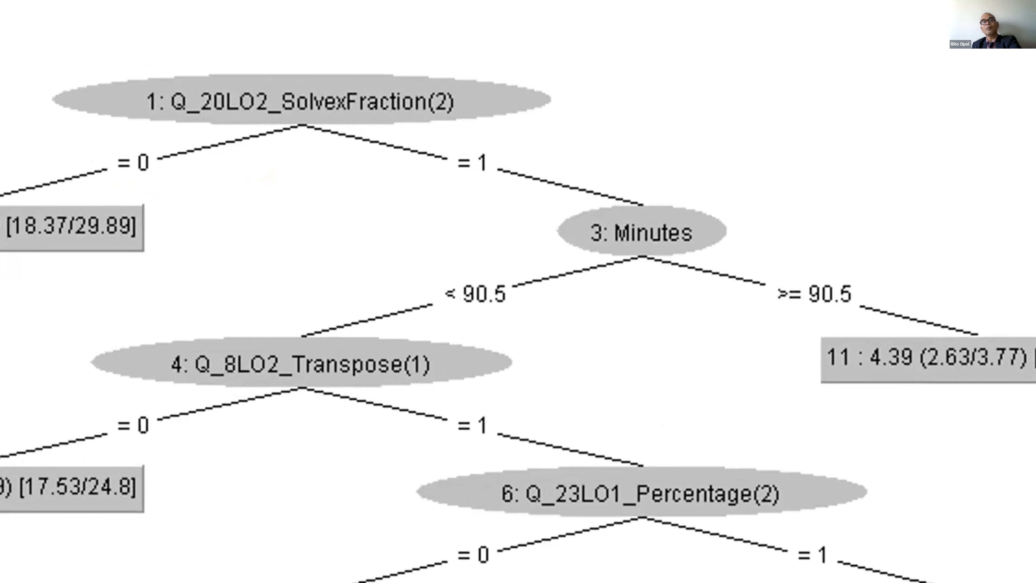
pyautogui.scroll(-3)
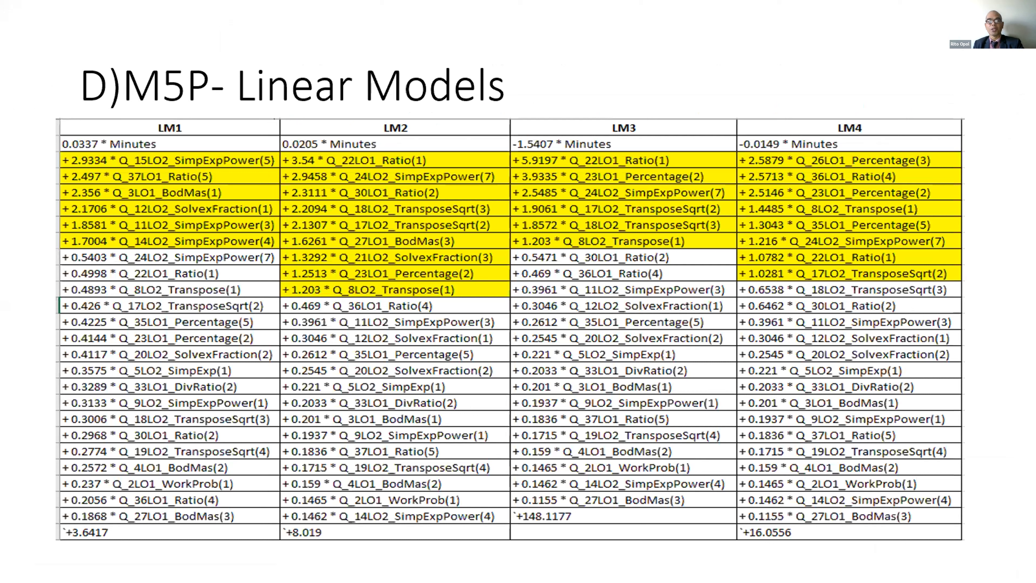
# Advance to the 'e)M5 Rules' slide showing Rule 1 and its Marks equation.
pyautogui.press('Right')
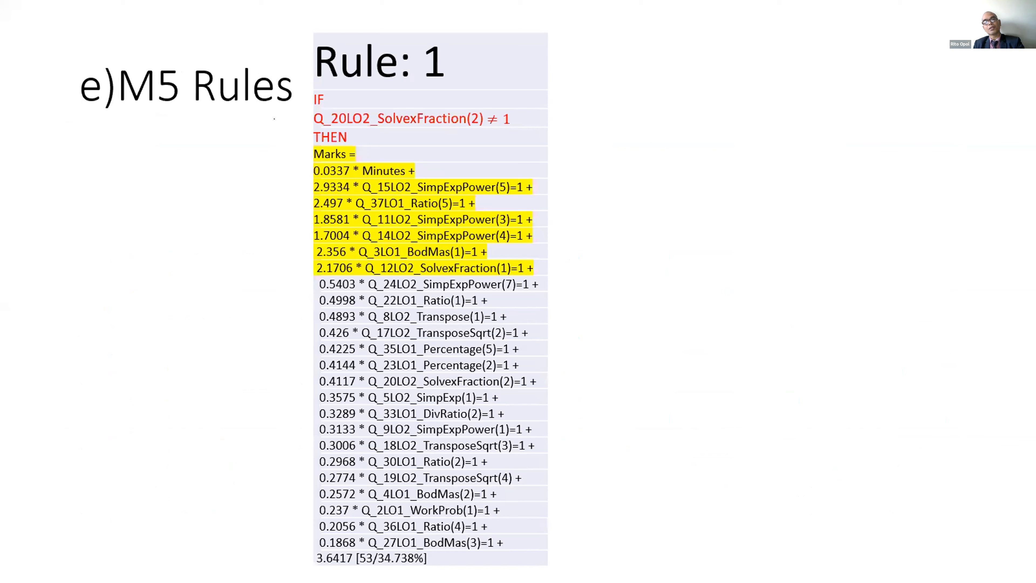
pyautogui.press('Right')
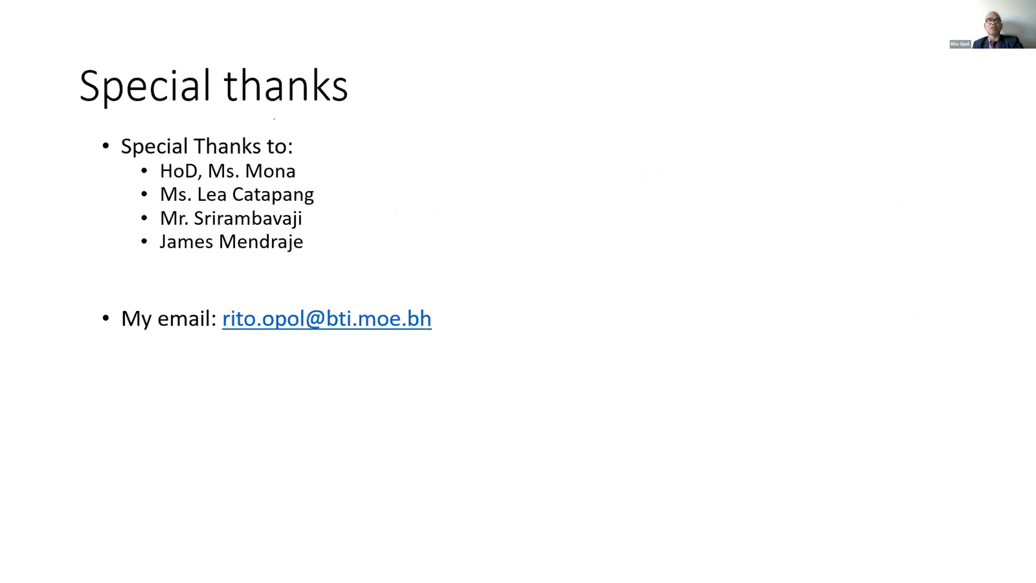